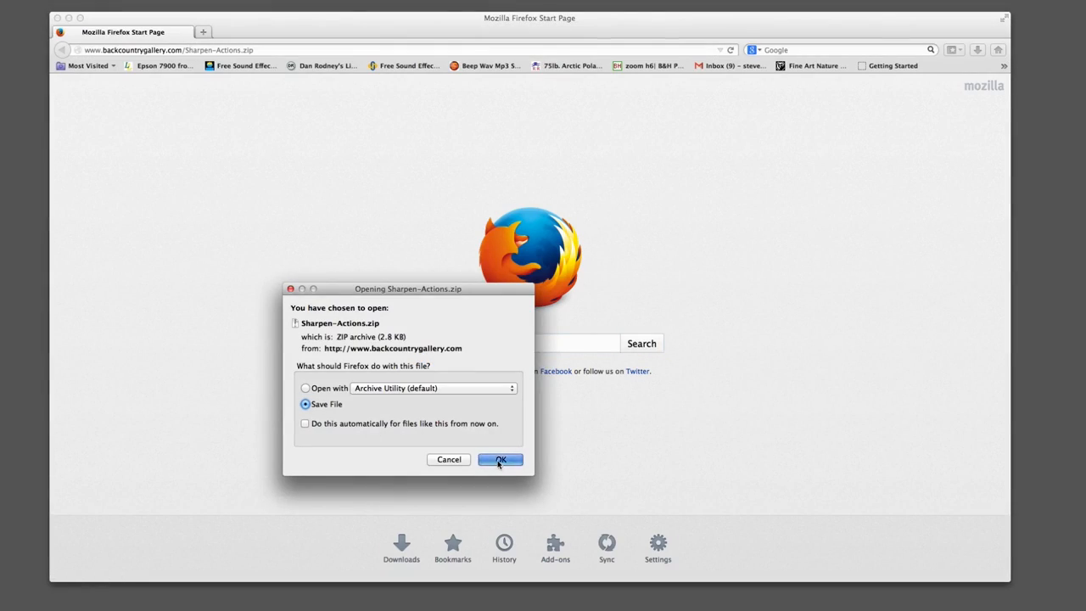
# Save the Sharpen-Actions.zip archive to disk from the Firefox download dialog
pyautogui.click(499, 458)
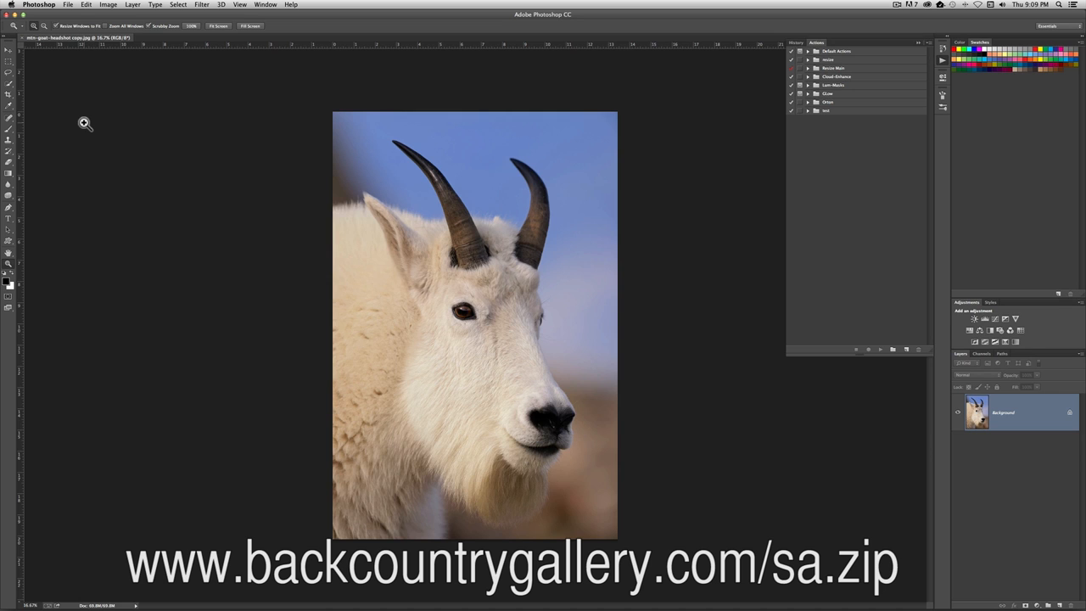